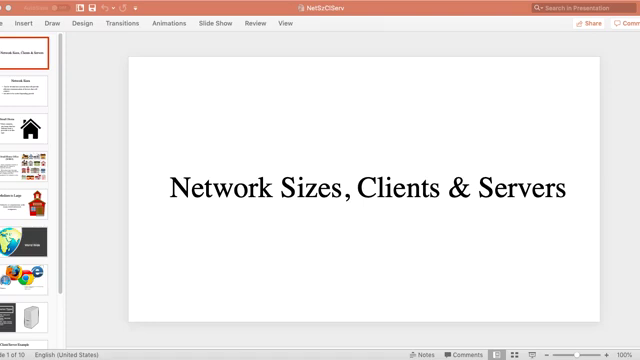
{"action": "mouse_move", "coordinate": [92, 76]}
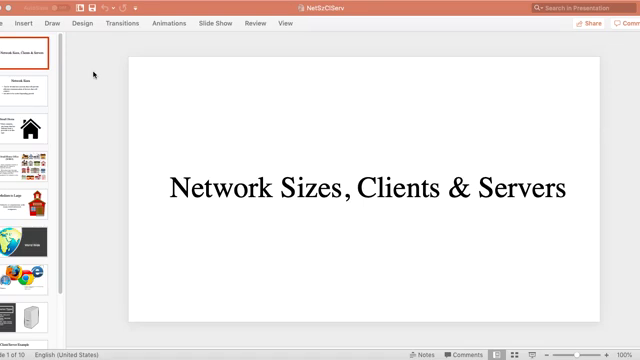
Advance from the title slide to the Network Sizes slide via the thumbnail pane.
{"action": "left_click", "coordinate": [28, 84]}
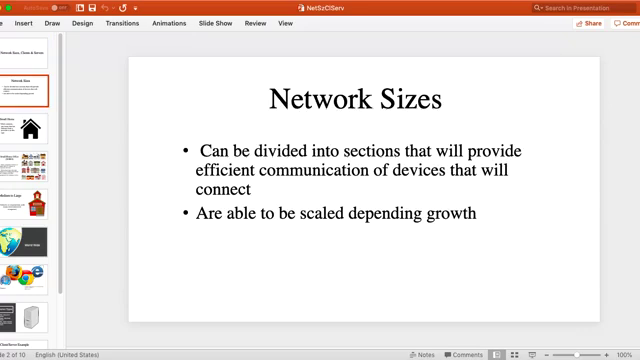
{"action": "mouse_move", "coordinate": [280, 48]}
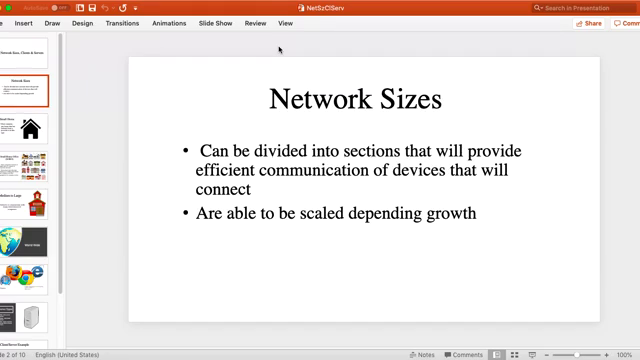
{"action": "mouse_move", "coordinate": [360, 48]}
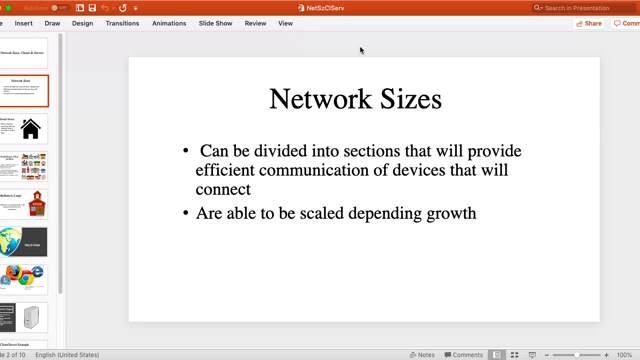
Advance to the Small Home slide showing the house picture.
{"action": "left_click", "coordinate": [36, 124]}
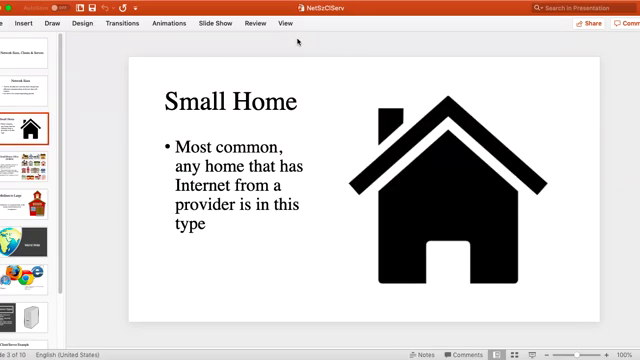
{"action": "mouse_move", "coordinate": [342, 150]}
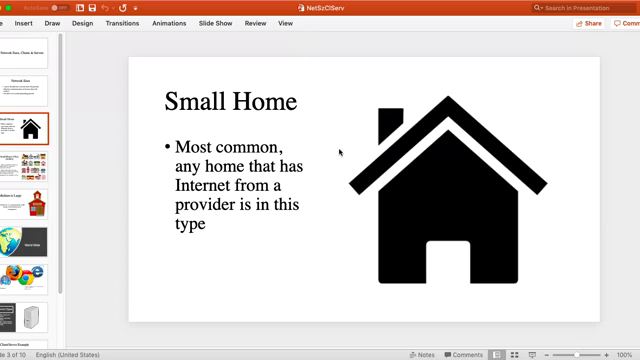
{"action": "mouse_move", "coordinate": [380, 188]}
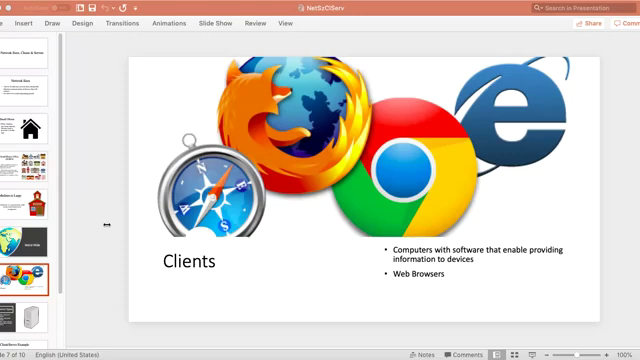
{"action": "mouse_move", "coordinate": [96, 212]}
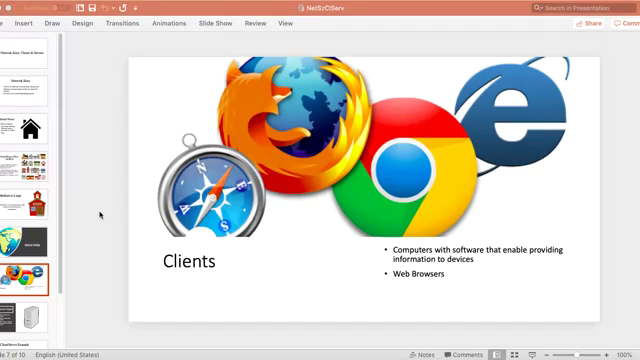